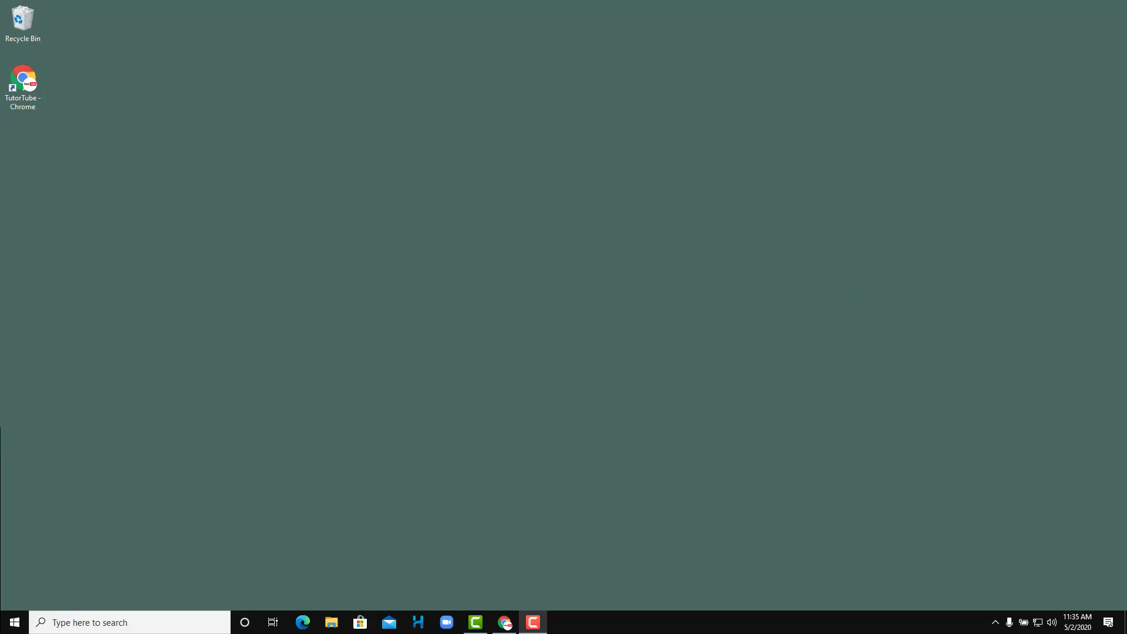
mouse_move(381, 278)
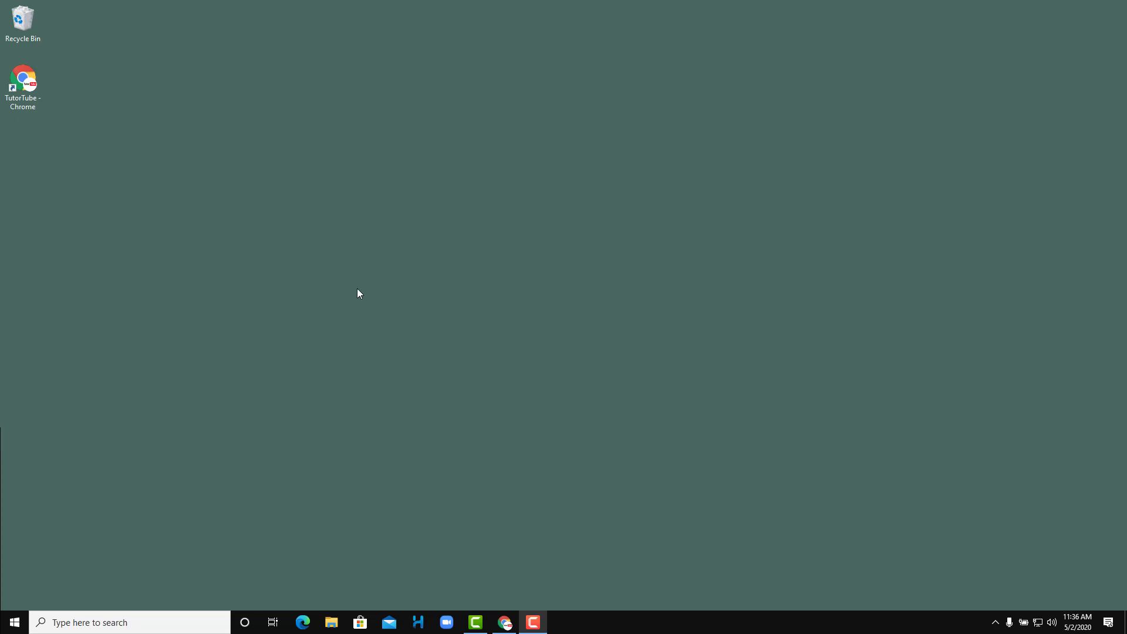
mouse_move(278, 391)
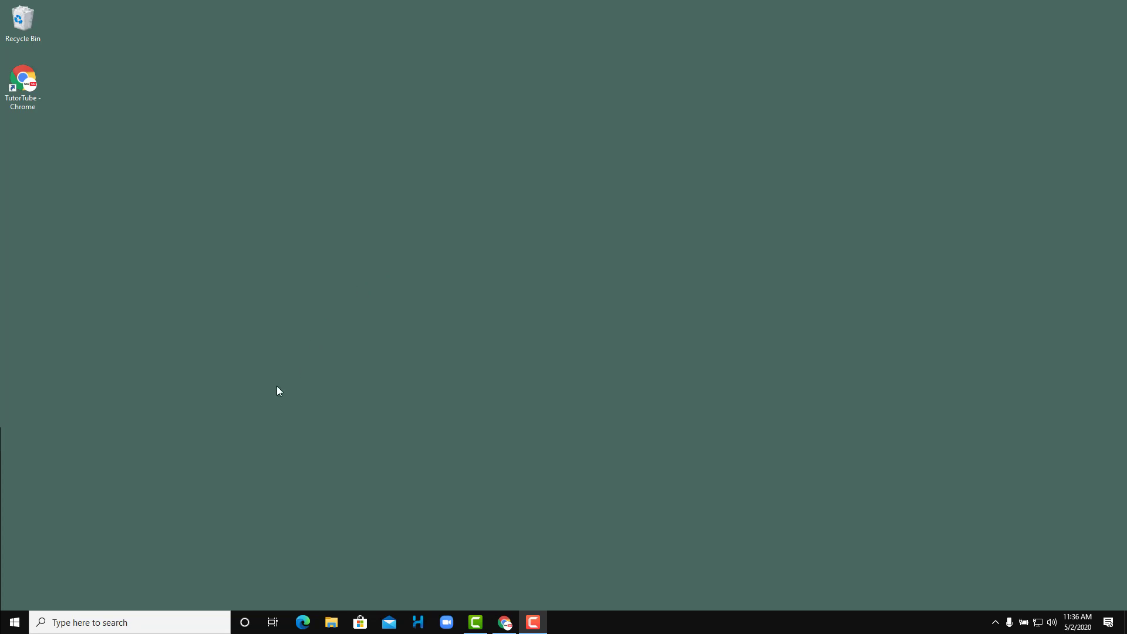
mouse_move(50, 562)
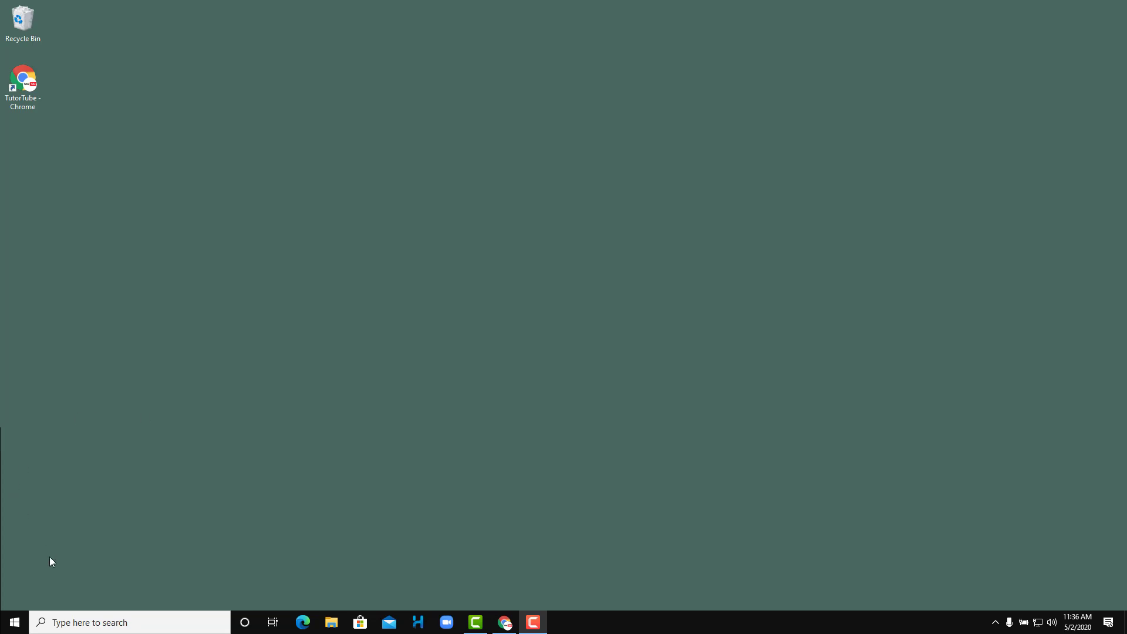
- Open Settings from the Start button's context menu and go to Update & Security
right_click(13, 622)
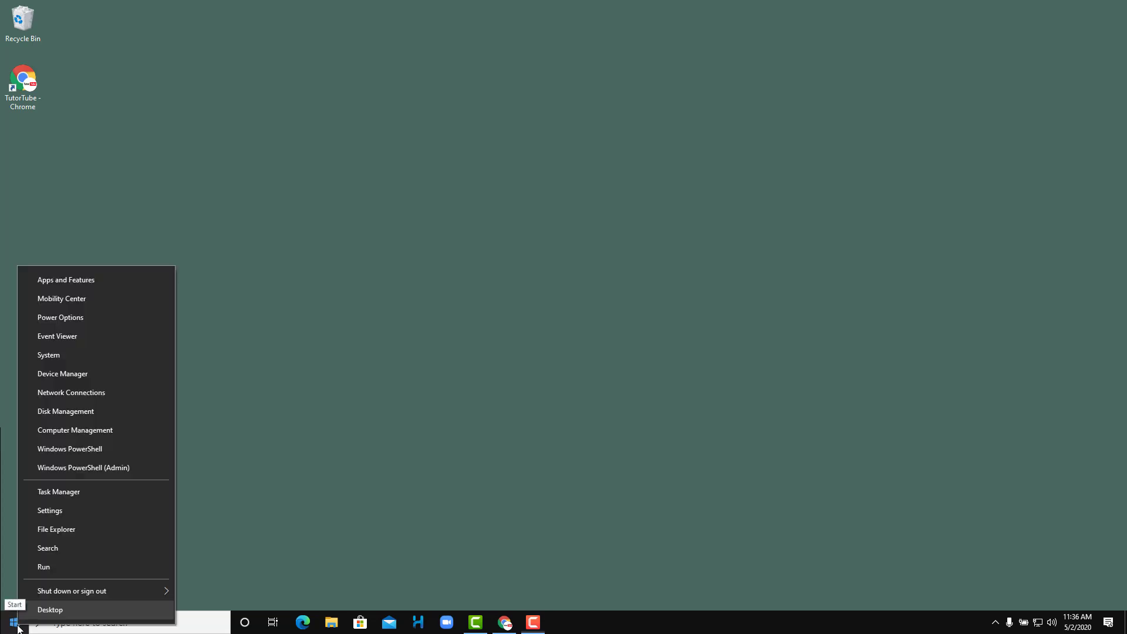
left_click(49, 512)
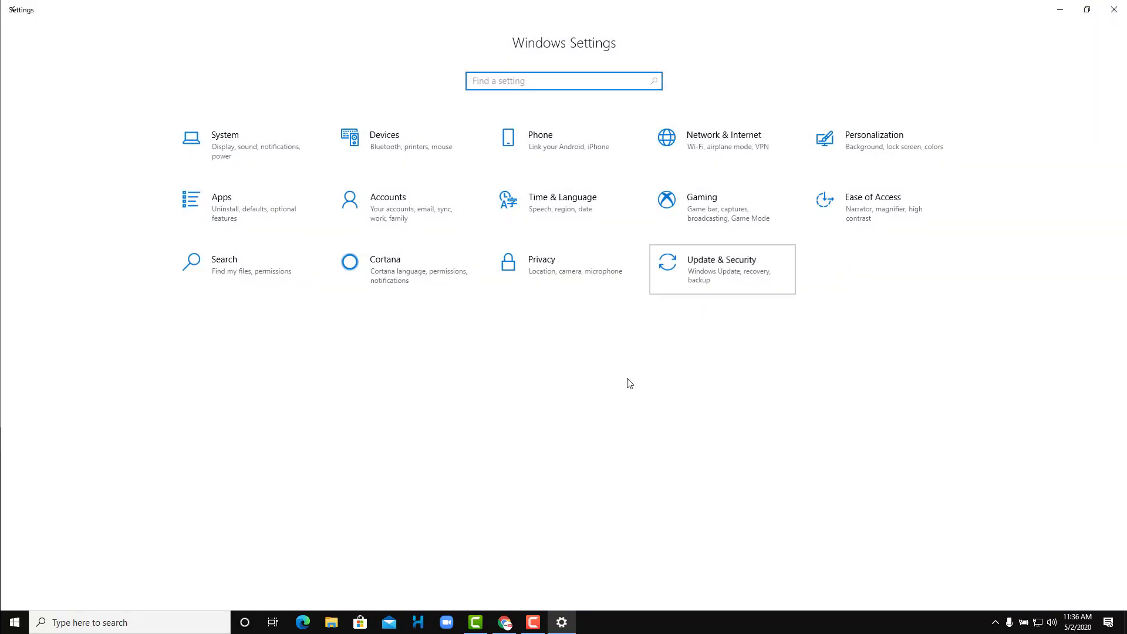
left_click(721, 265)
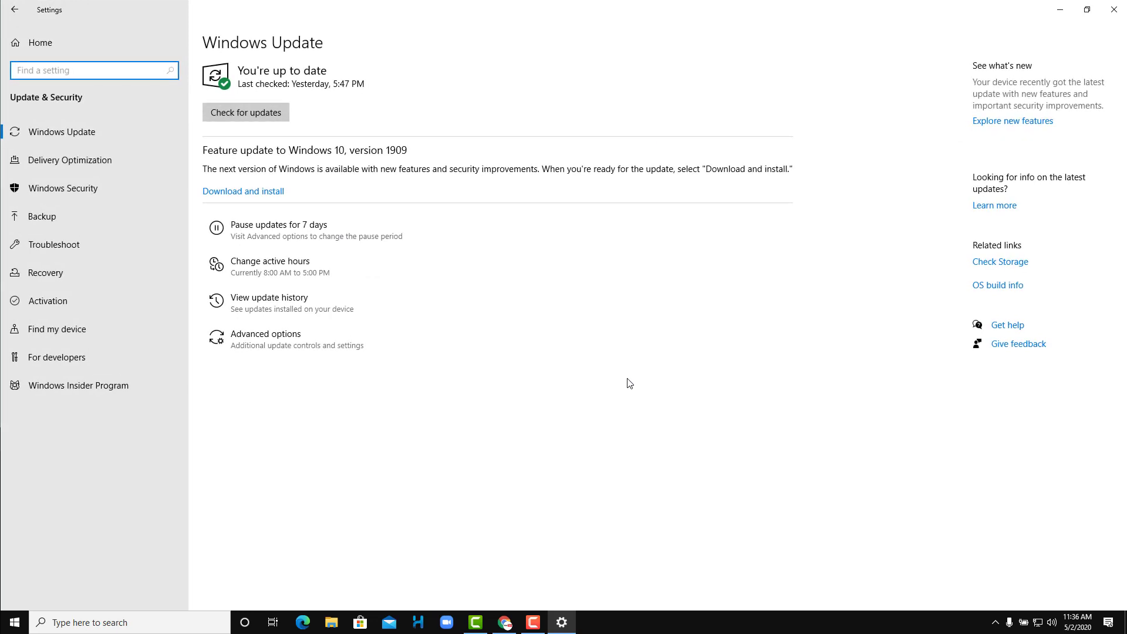
mouse_move(57, 300)
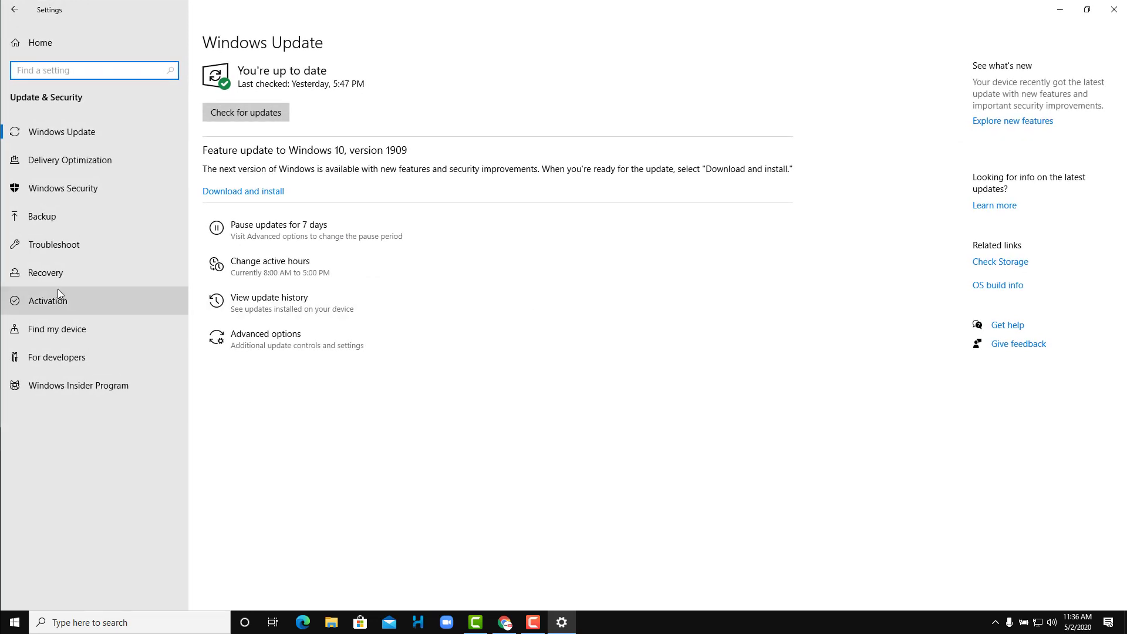
mouse_move(45, 272)
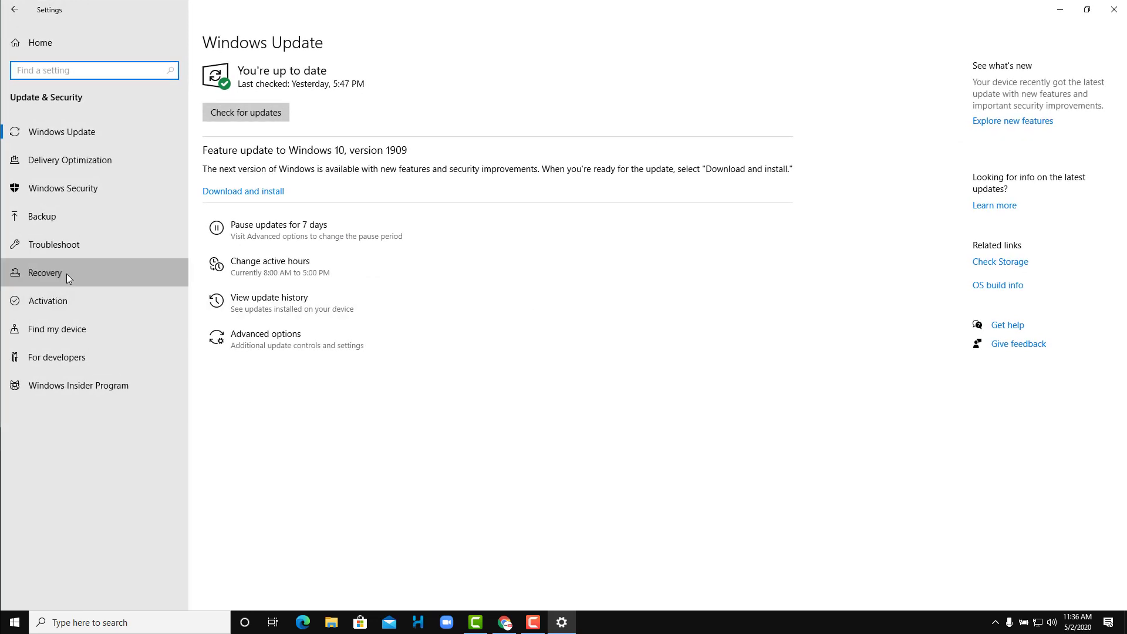
- Select Recovery in the Update & Security sidebar
left_click(45, 272)
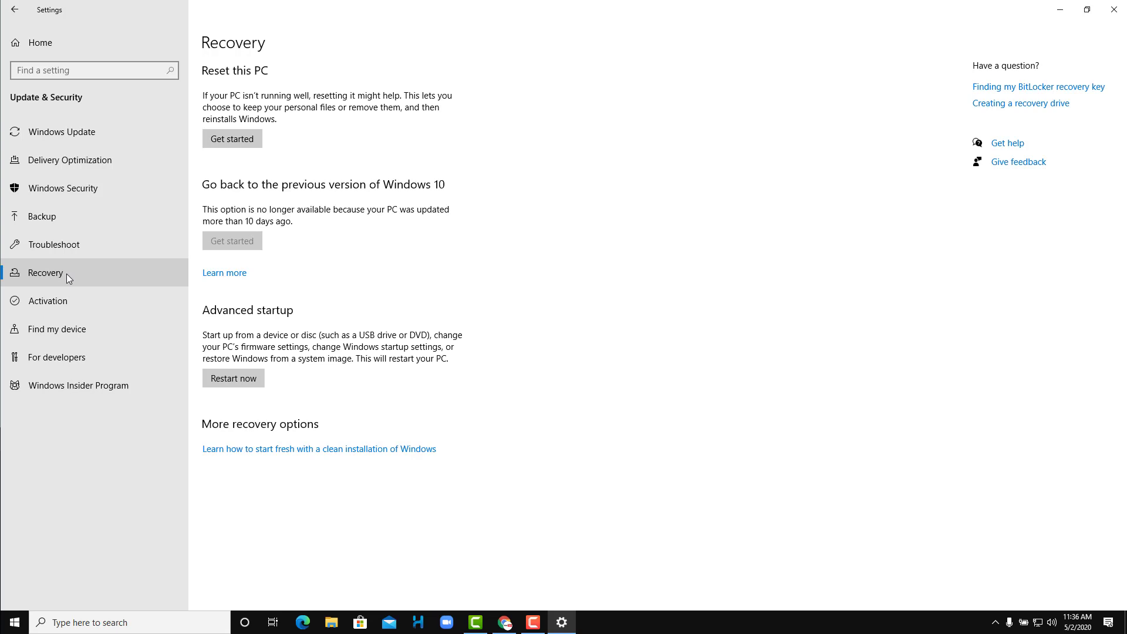
mouse_move(236, 80)
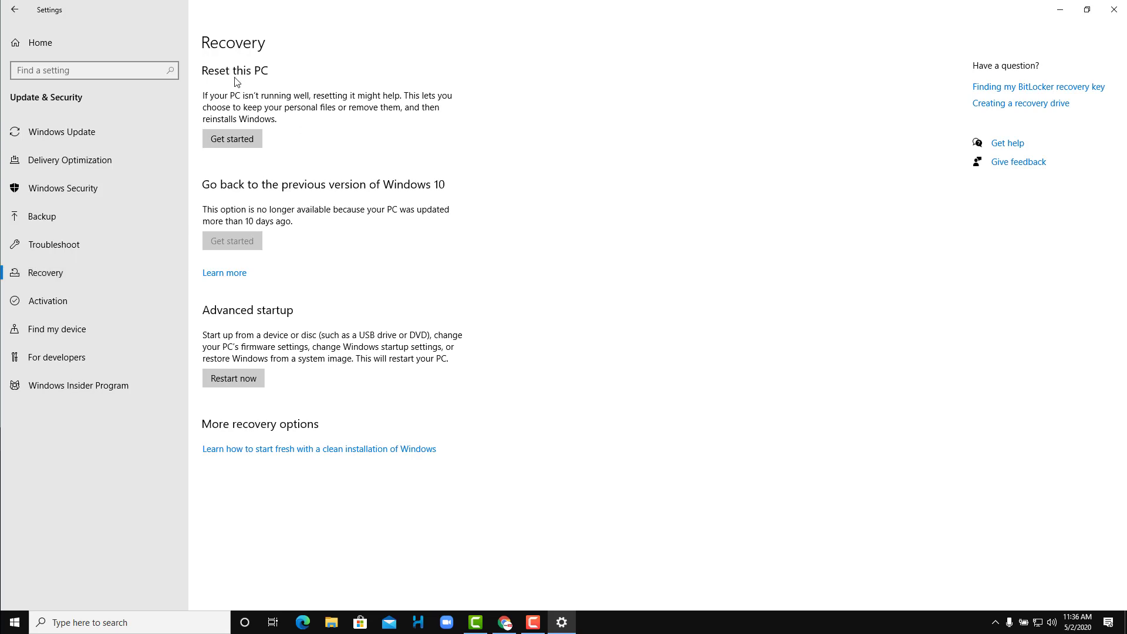
mouse_move(252, 195)
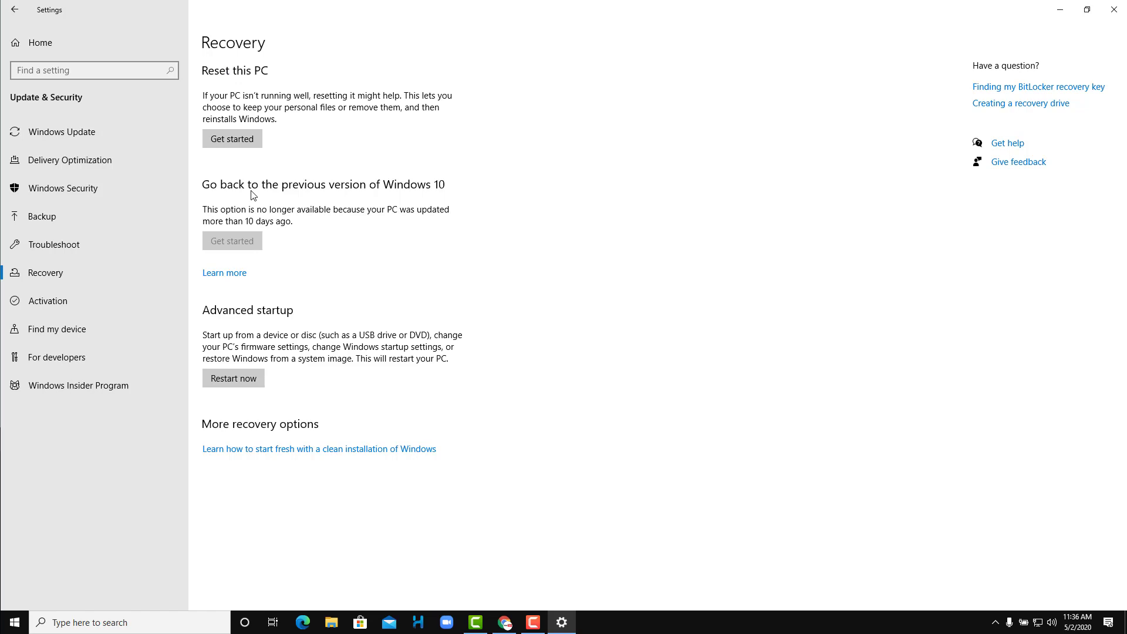
mouse_move(291, 269)
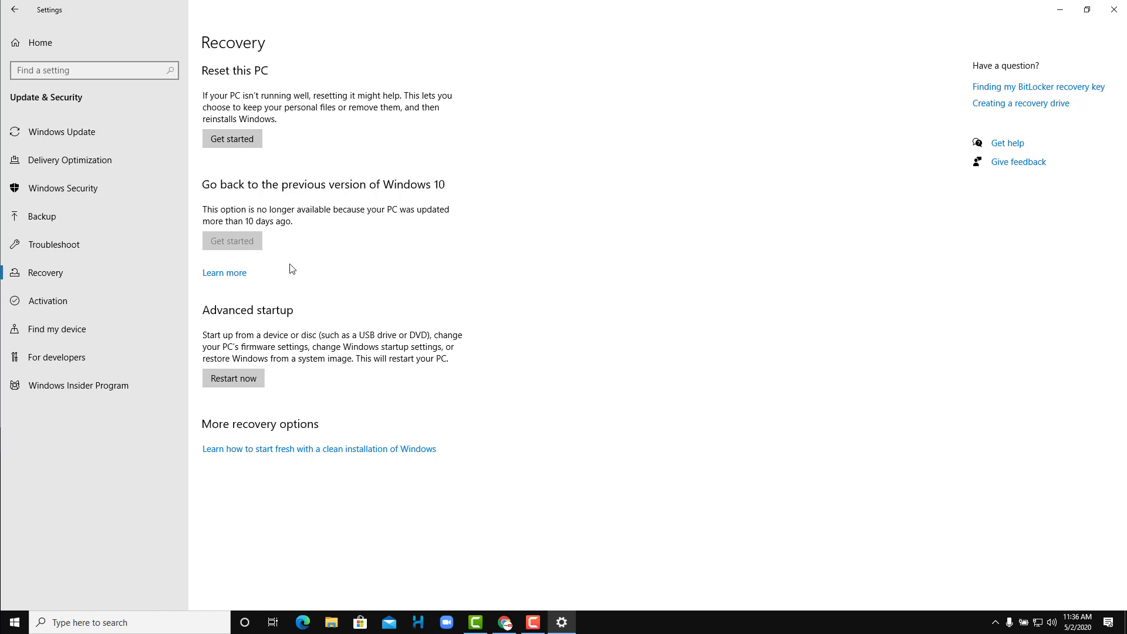
mouse_move(258, 361)
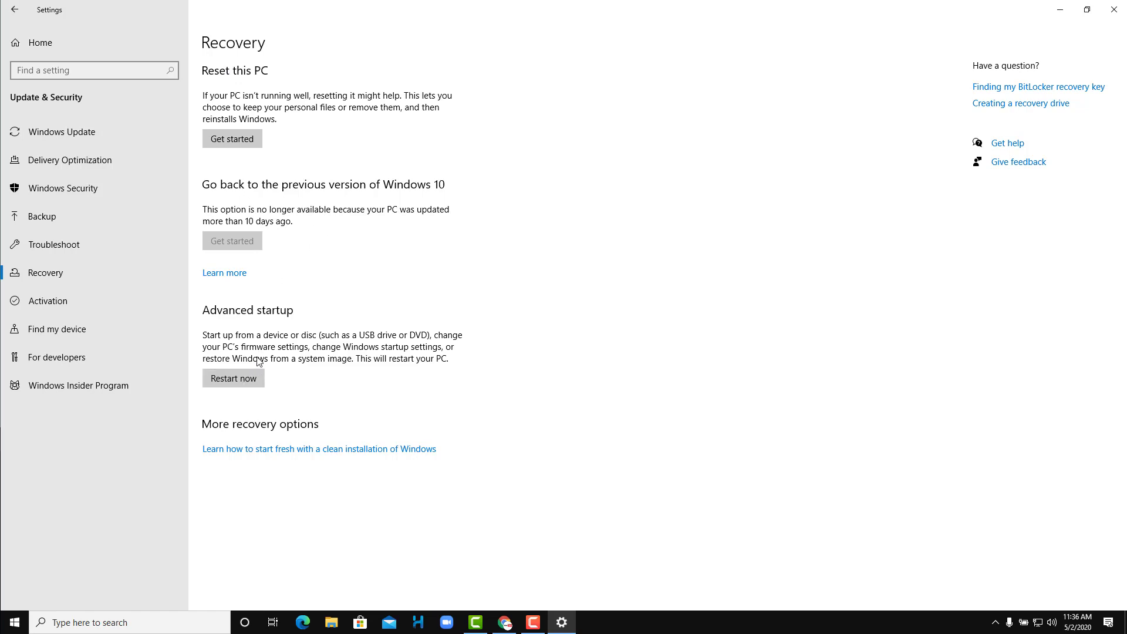
mouse_move(253, 477)
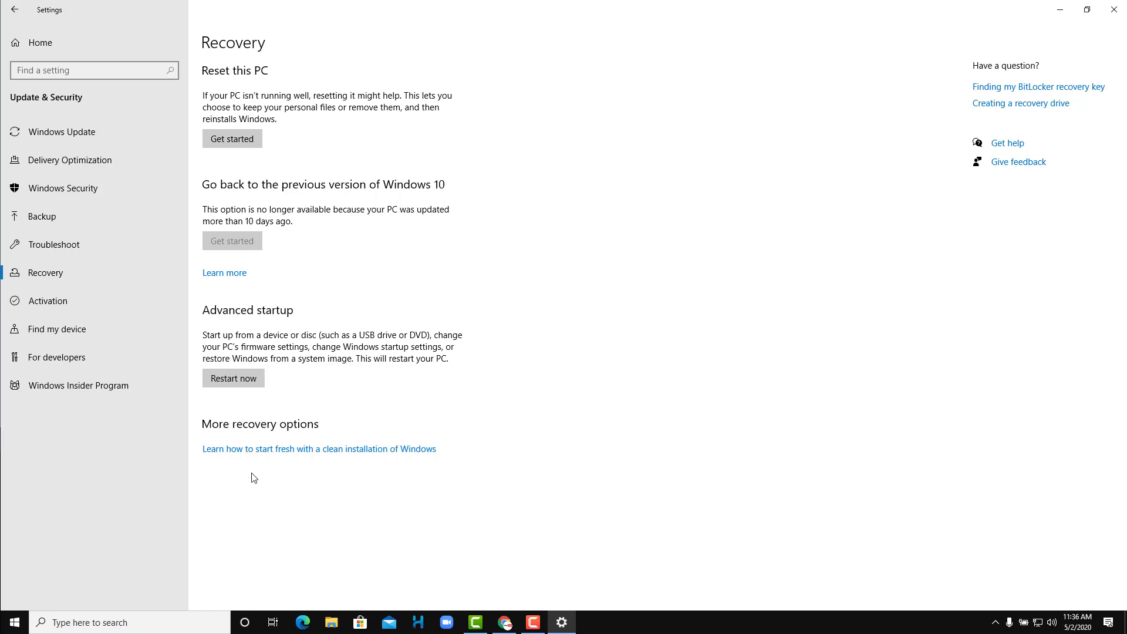
mouse_move(298, 441)
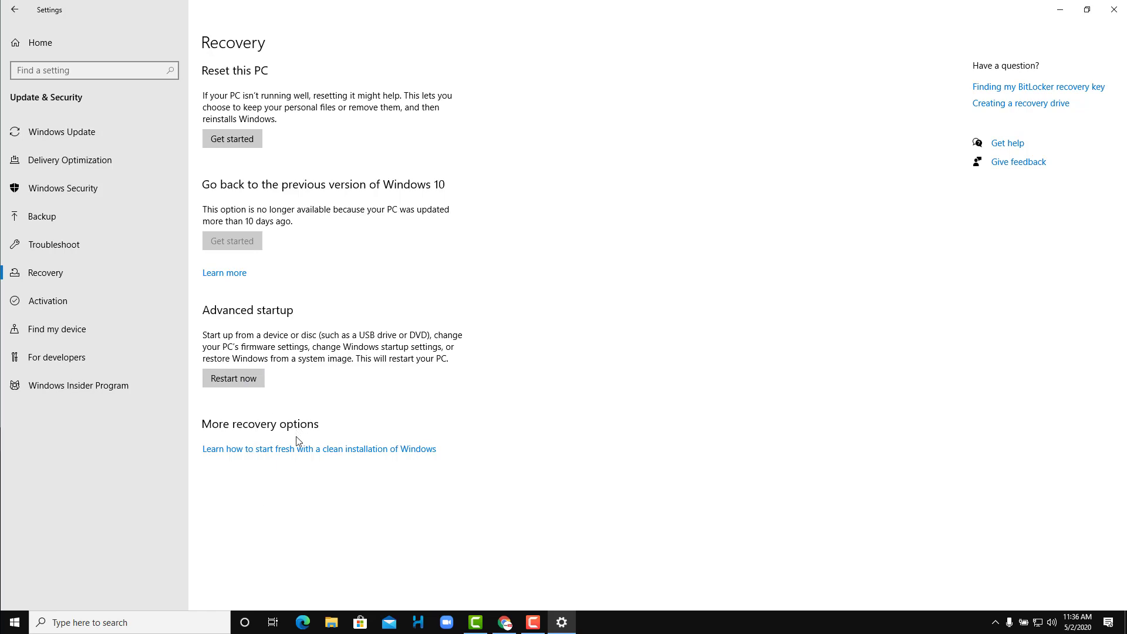
mouse_move(231, 119)
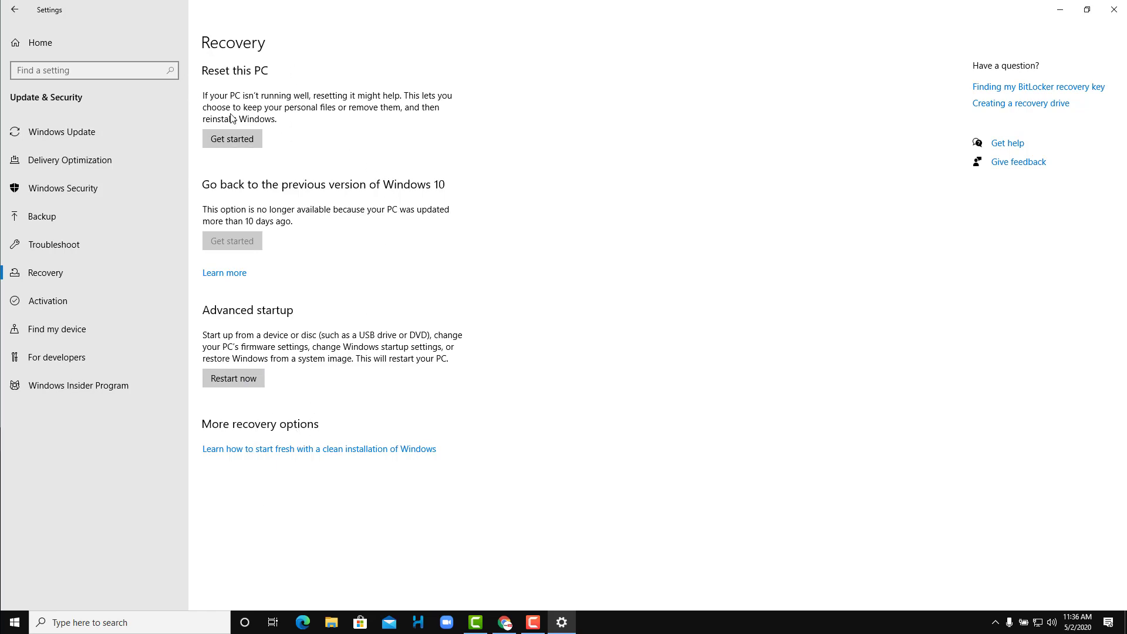
mouse_move(250, 68)
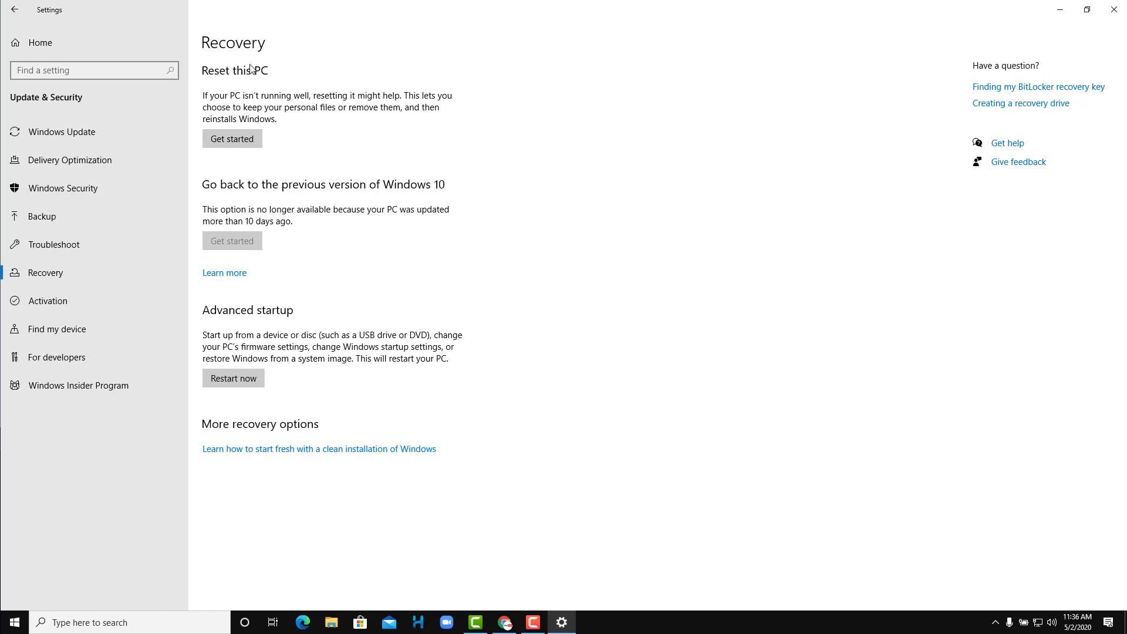
mouse_move(231, 138)
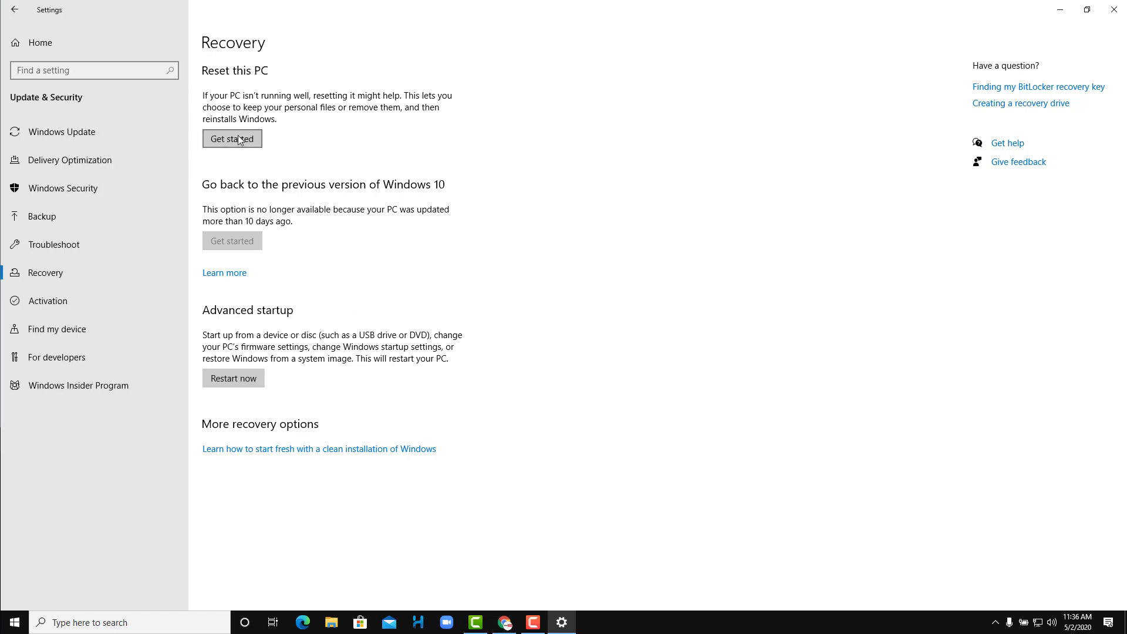
- Start Reset this PC, view the keep-files or remove-everything choice, then cancel
left_click(232, 138)
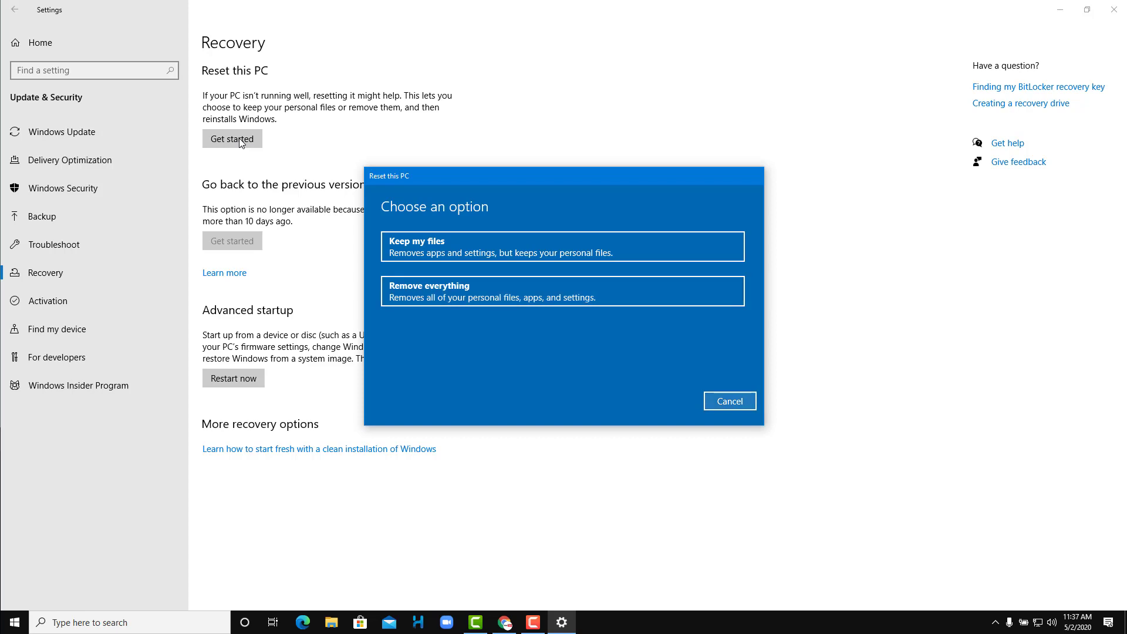
left_click(729, 400)
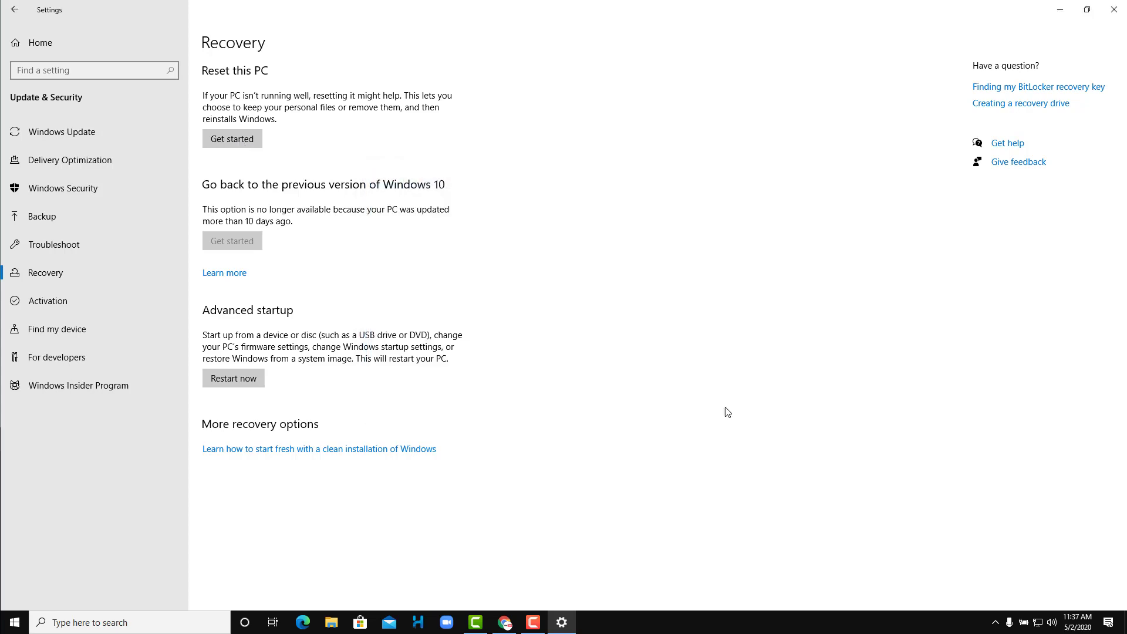
mouse_move(209, 210)
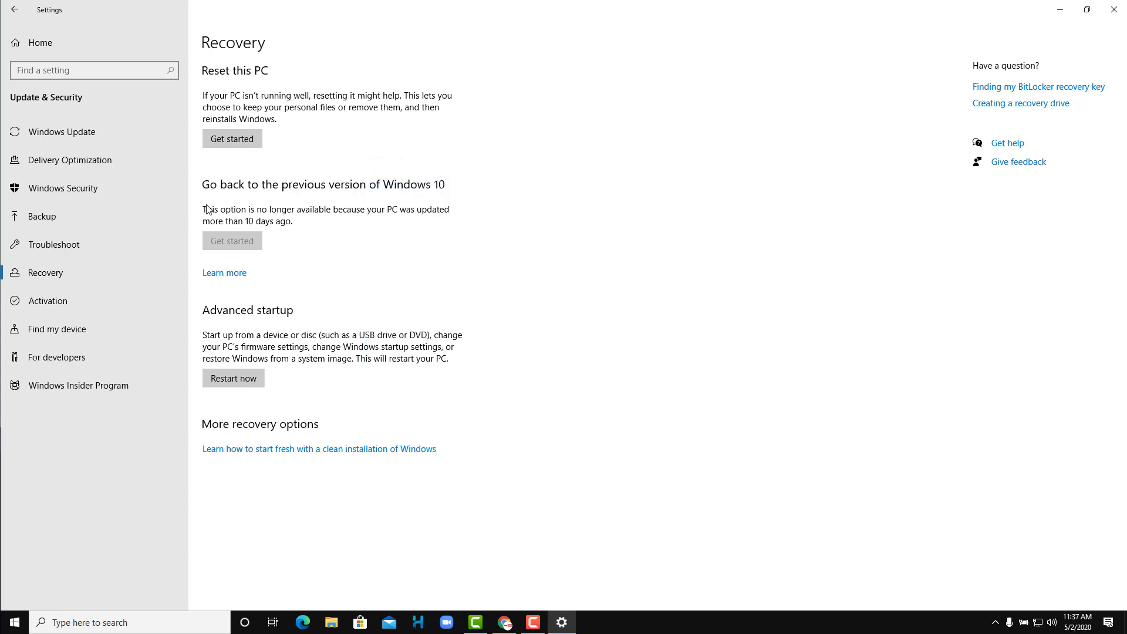
mouse_move(420, 238)
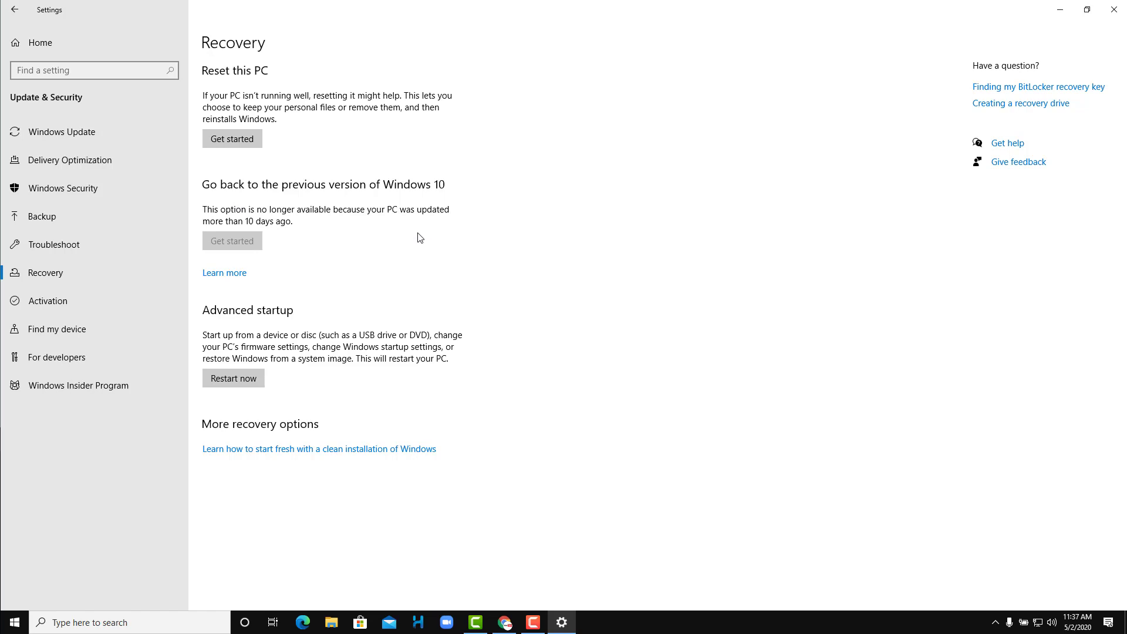
mouse_move(415, 246)
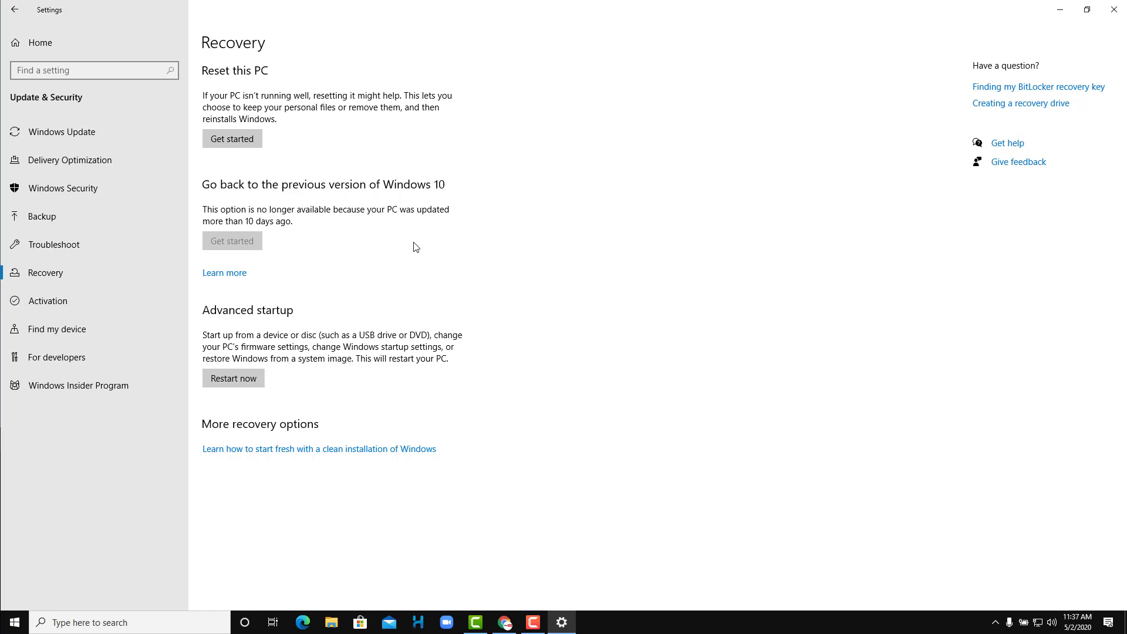
mouse_move(259, 247)
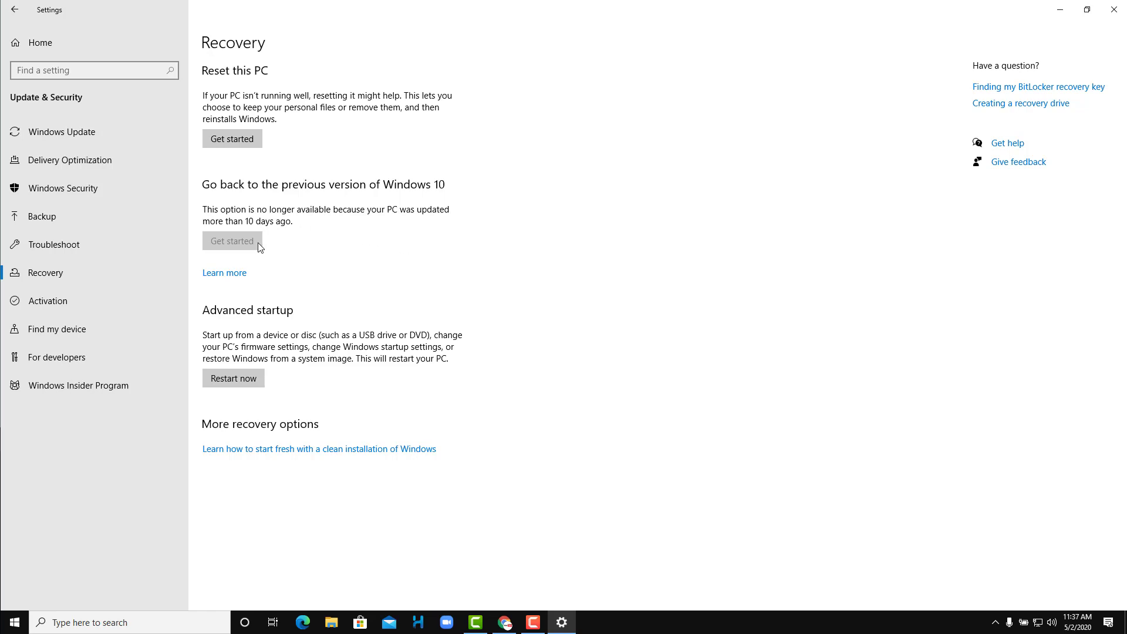
mouse_move(253, 357)
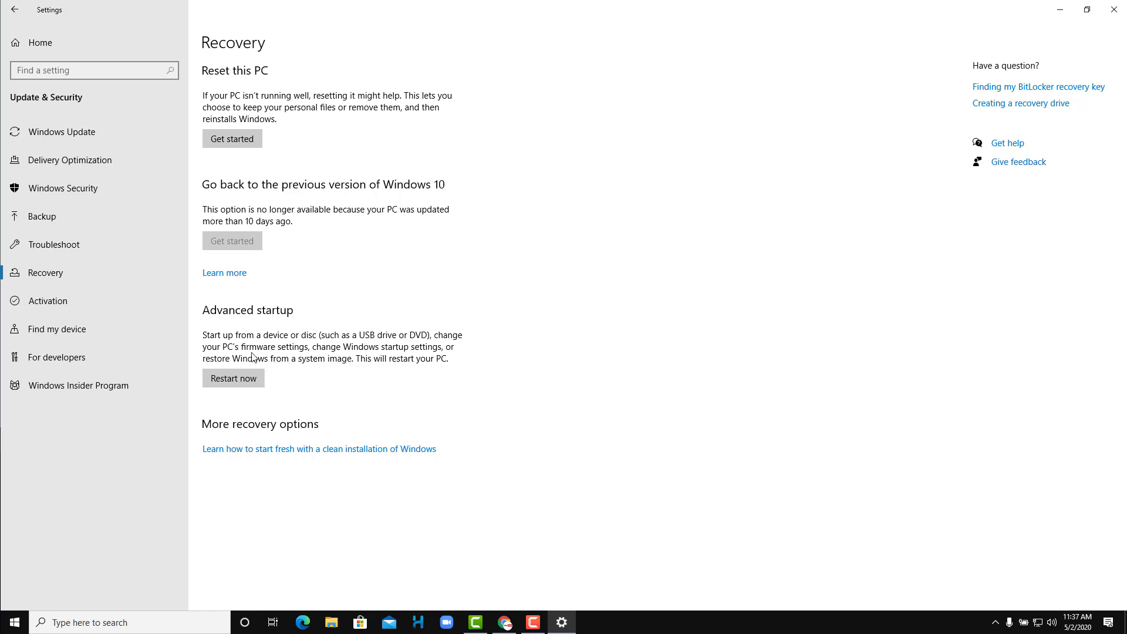
mouse_move(260, 363)
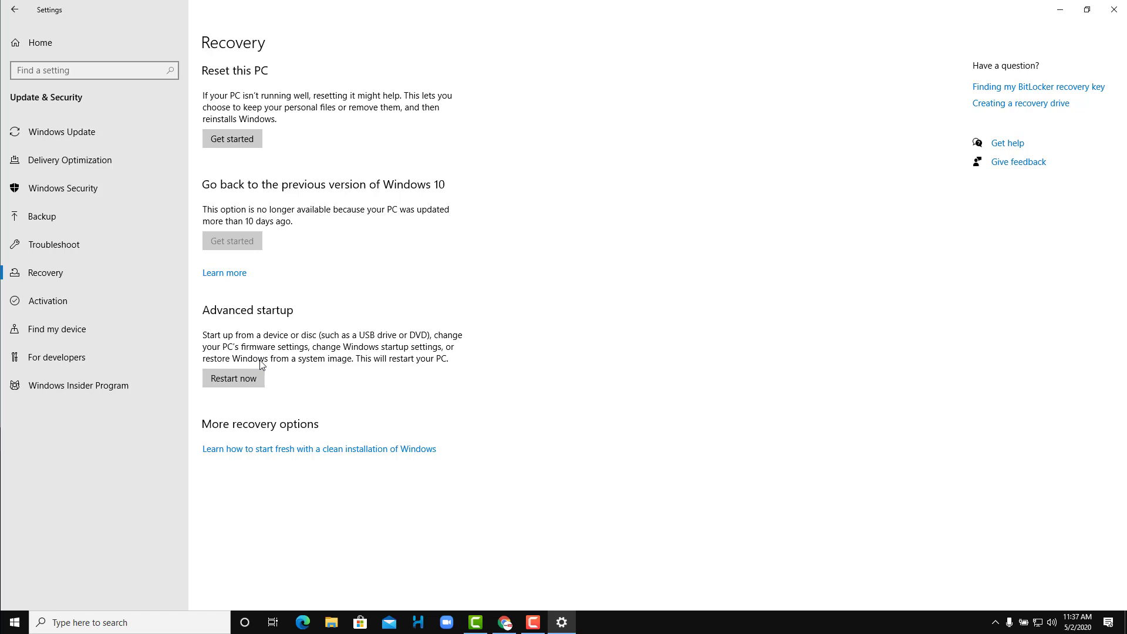
mouse_move(233, 378)
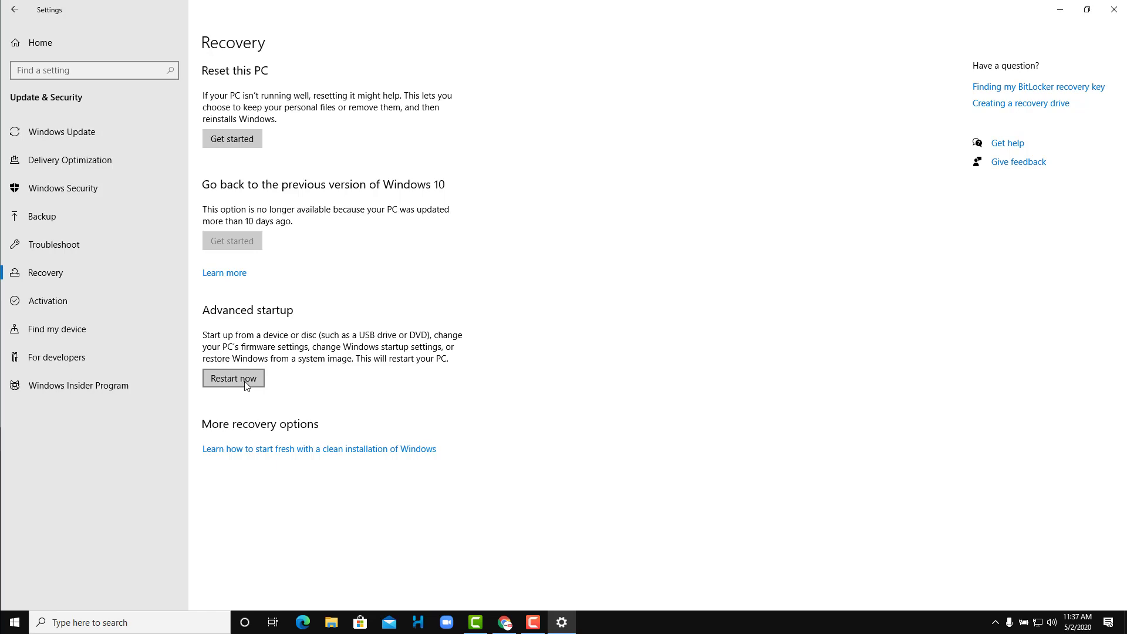
mouse_move(243, 452)
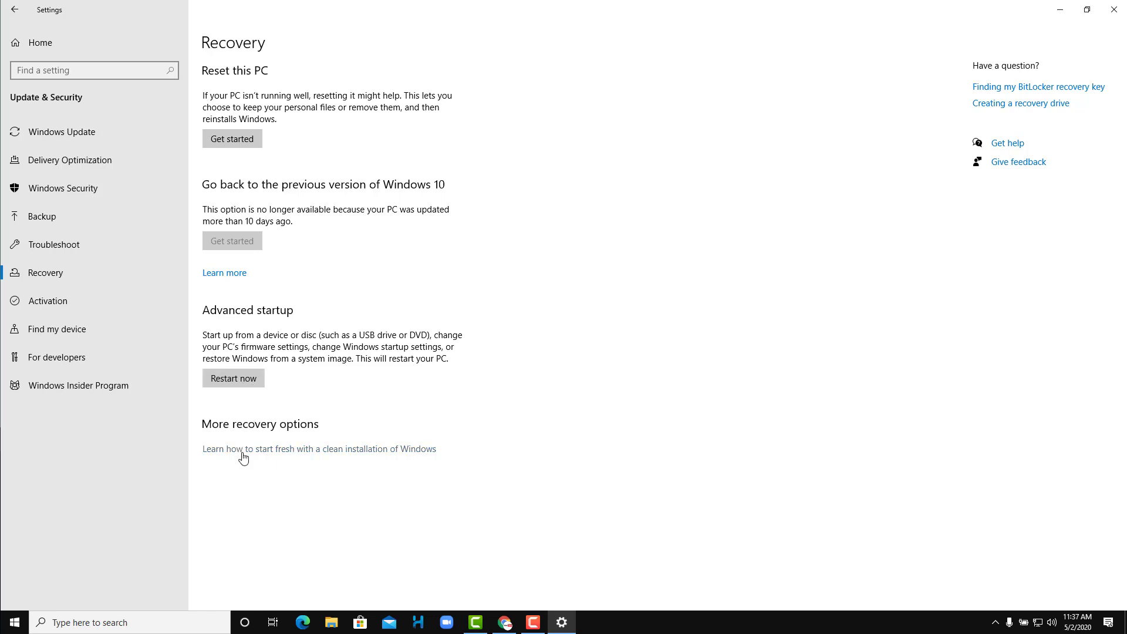
mouse_move(256, 458)
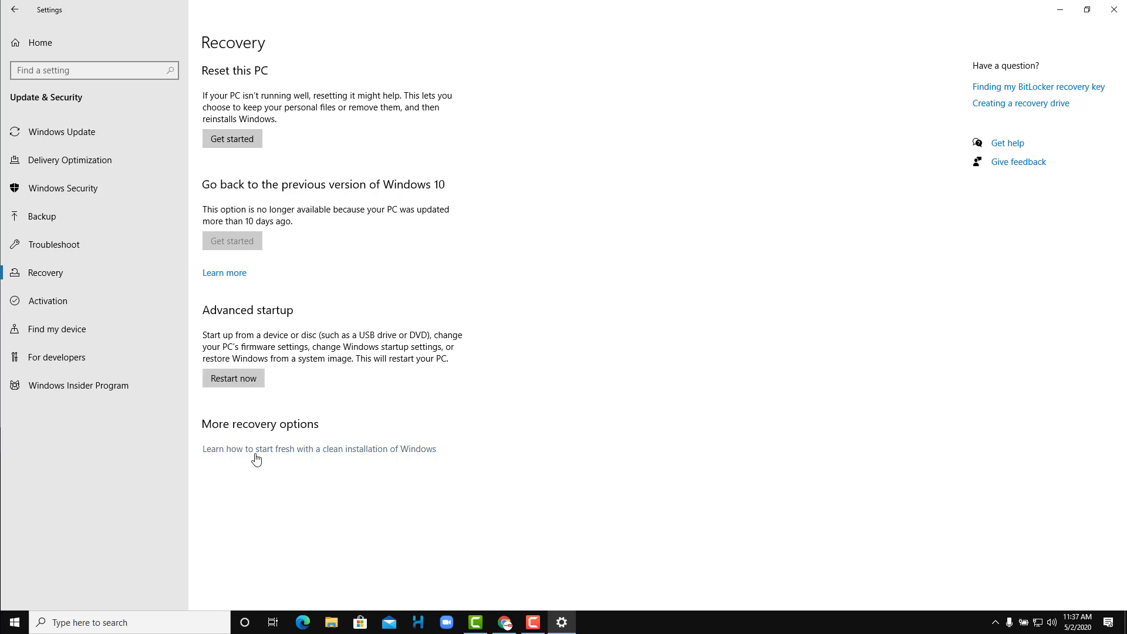
mouse_move(230, 456)
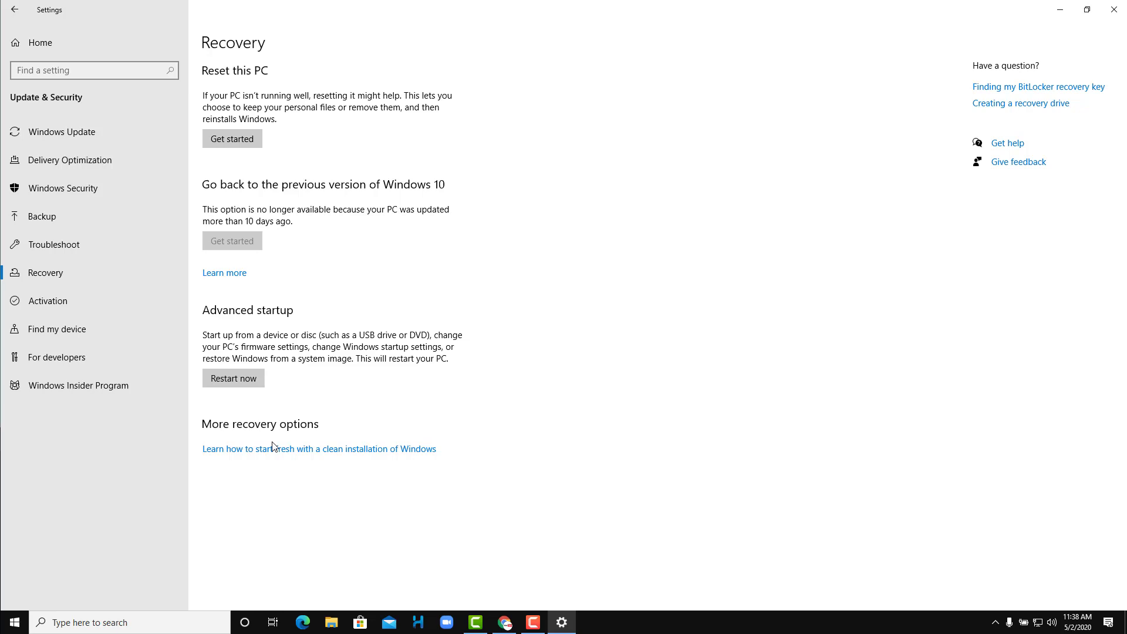
mouse_move(279, 448)
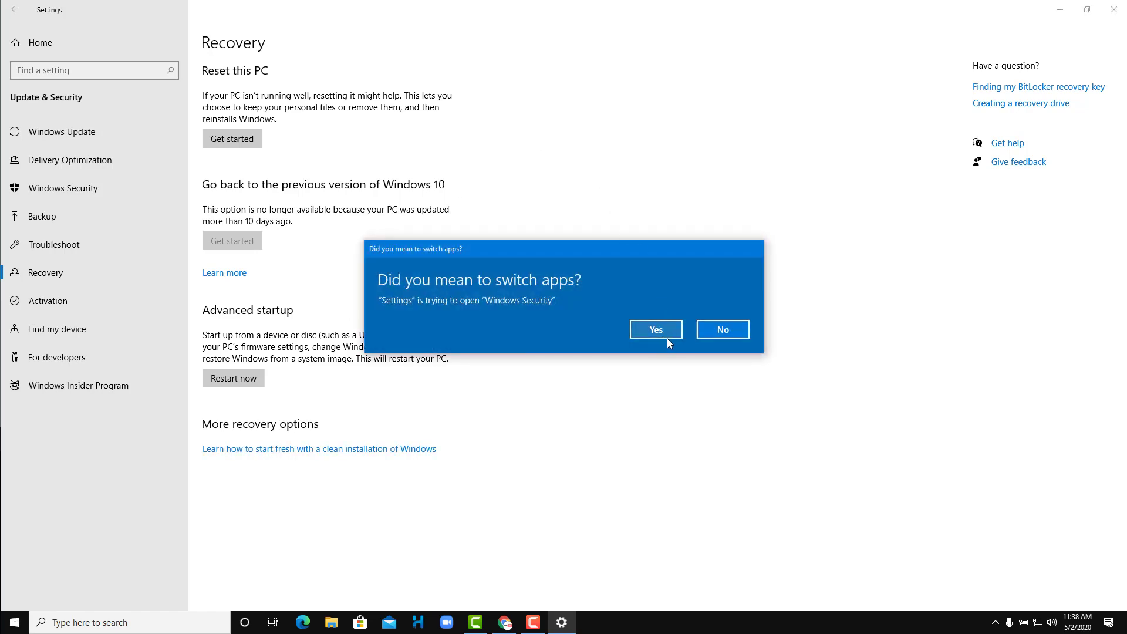
- Confirm switching to Windows Security's Fresh start page, then close that window
left_click(721, 328)
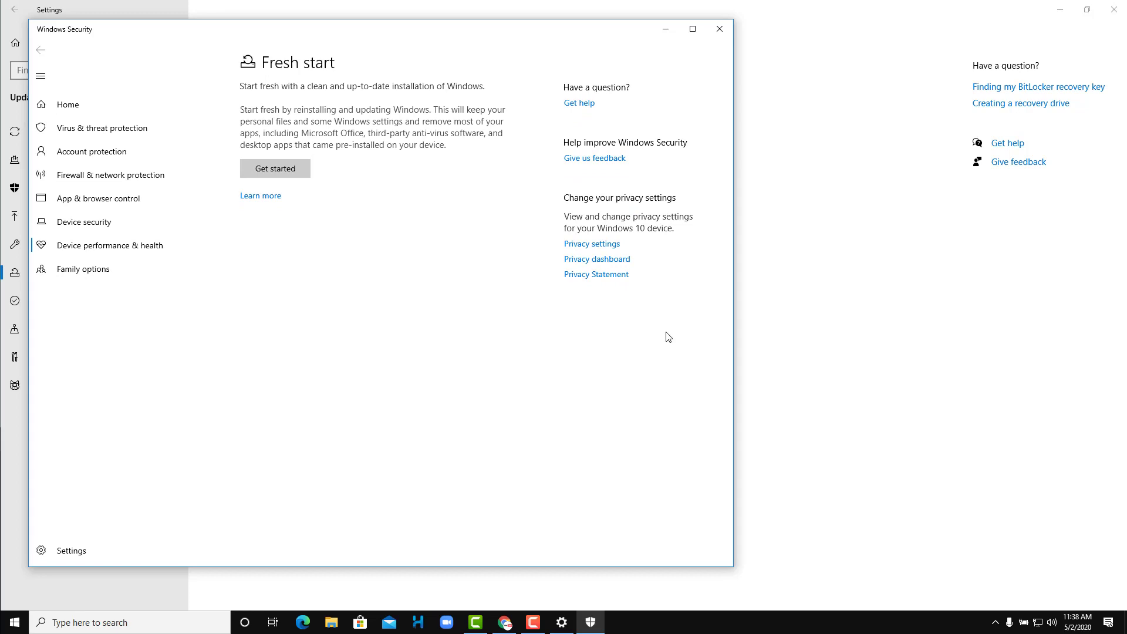
mouse_move(271, 157)
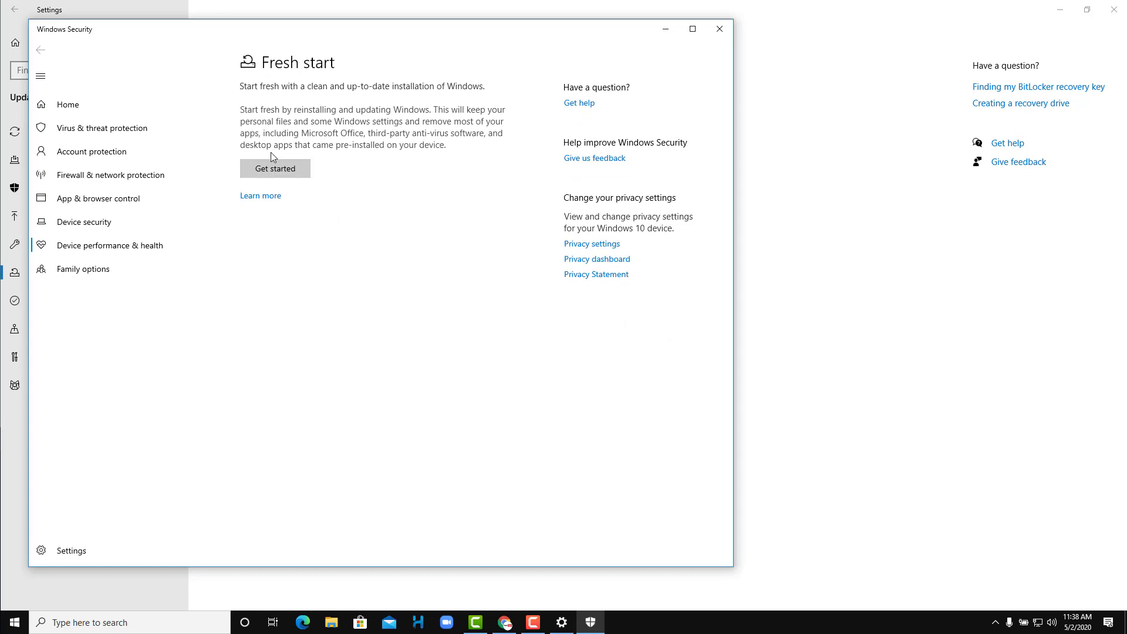
mouse_move(313, 150)
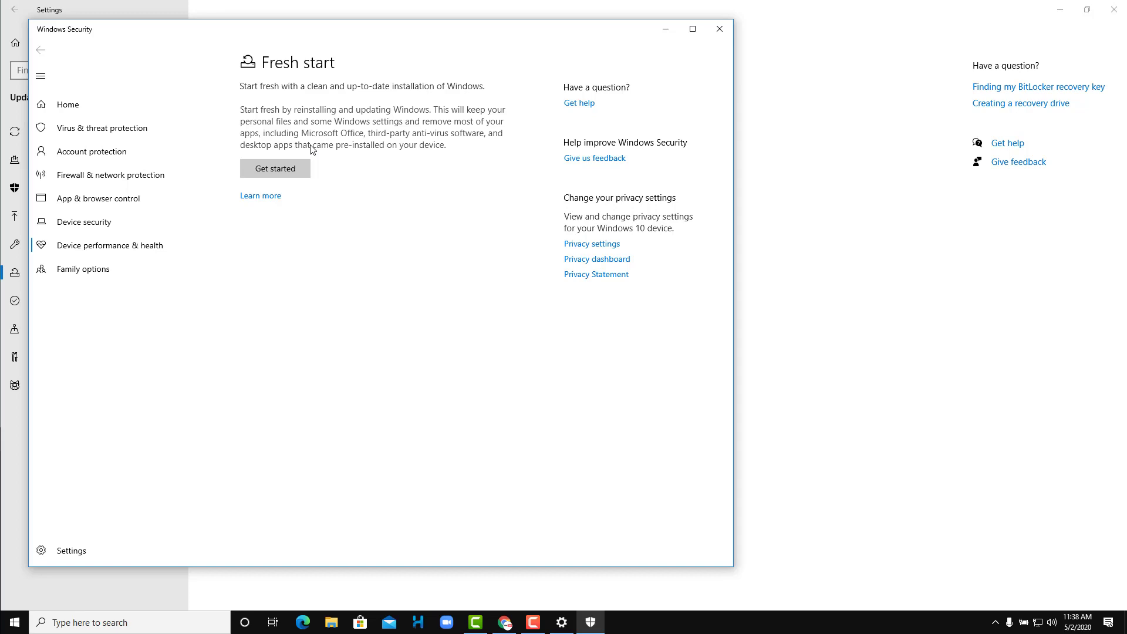
mouse_move(369, 54)
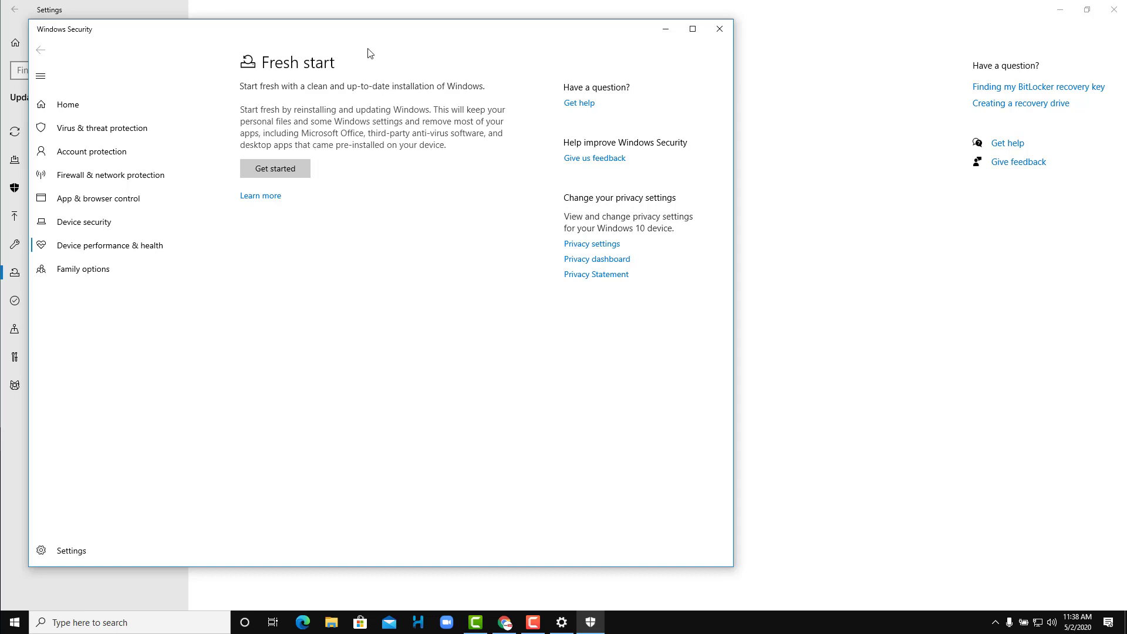
left_click(718, 29)
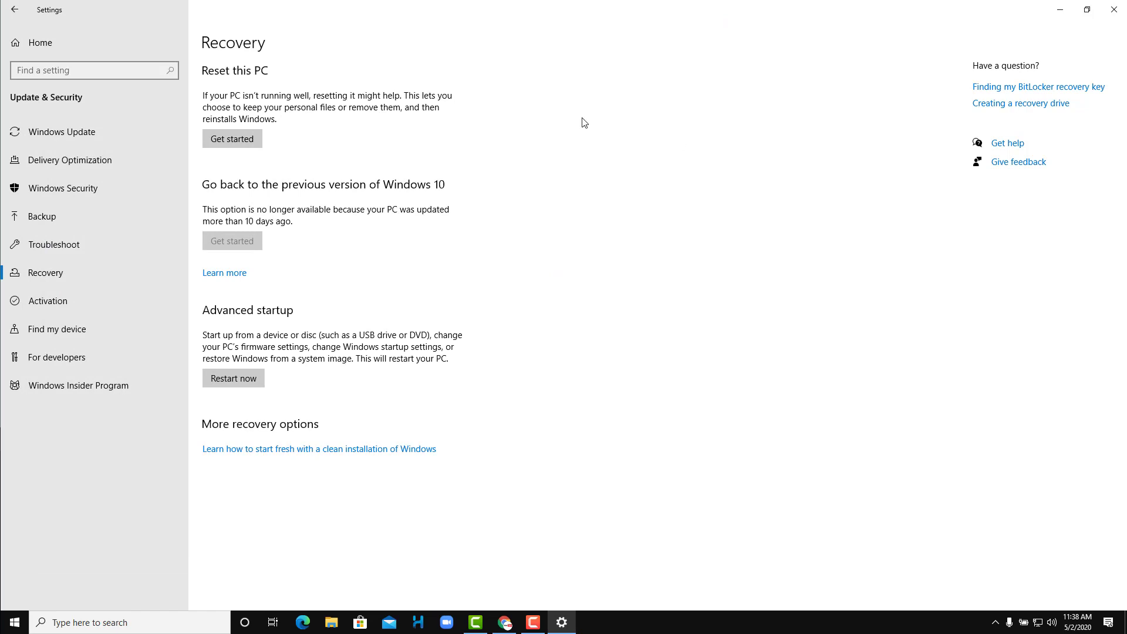
mouse_move(225, 142)
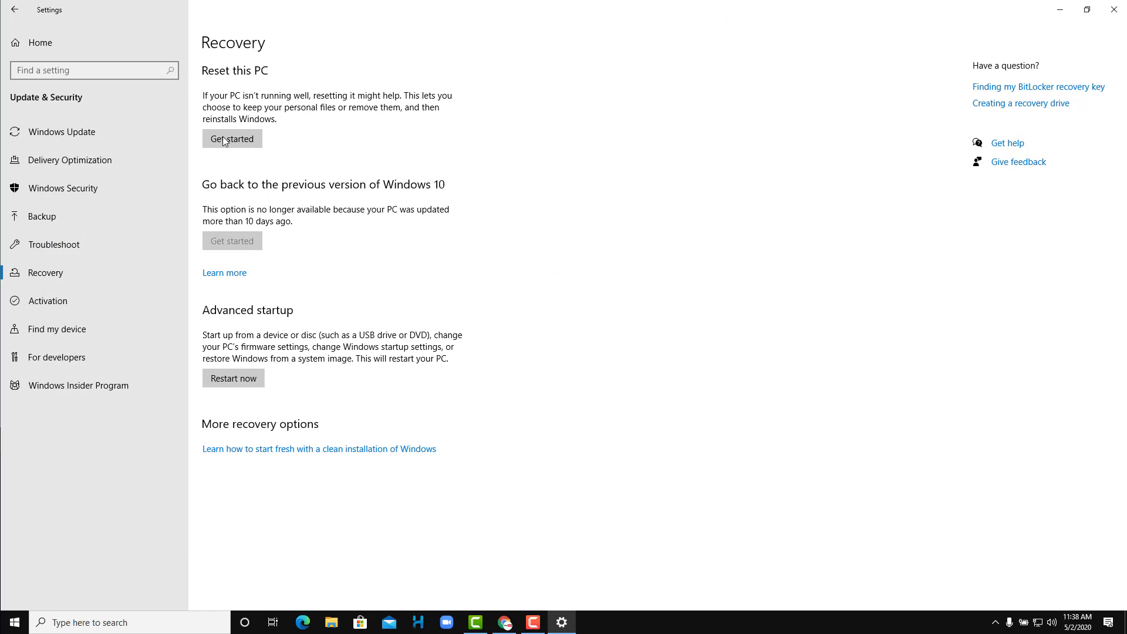
mouse_move(329, 544)
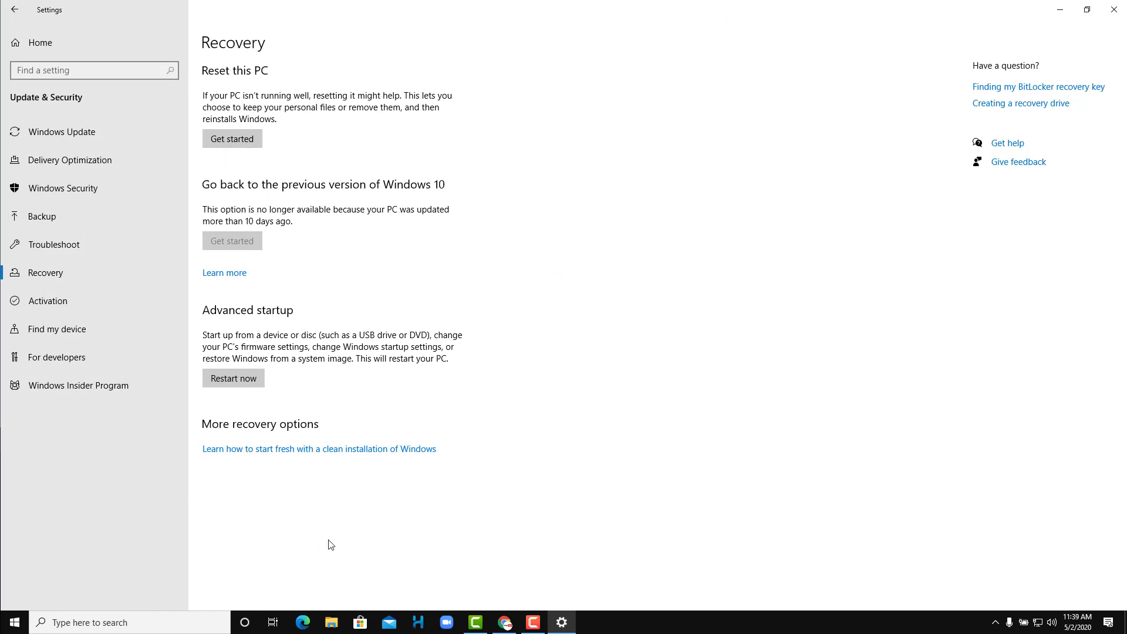